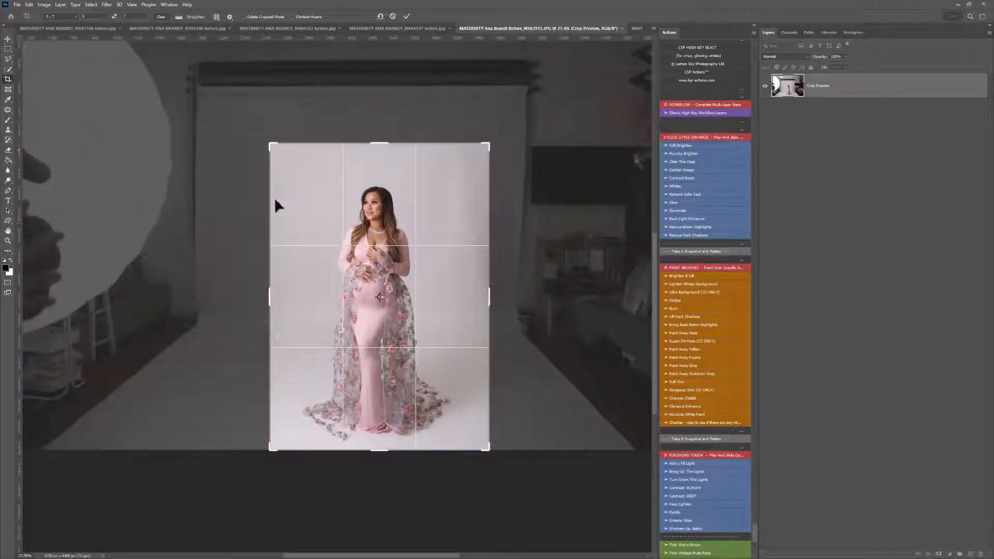
pyautogui.moveTo(125, 94)
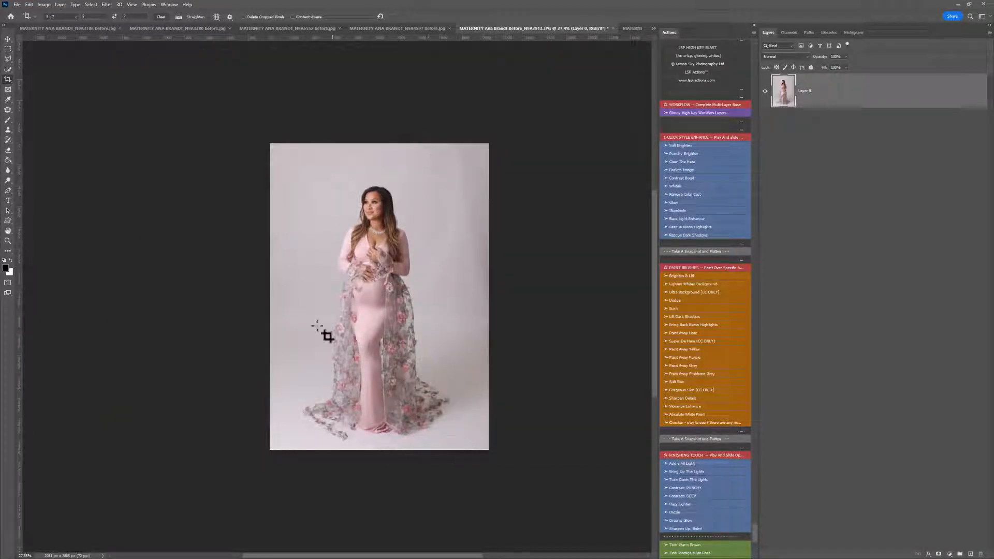
# - Switch to the Zoom tool to enlarge the view of the cropped 5:7 portrait
pyautogui.click(8, 119)
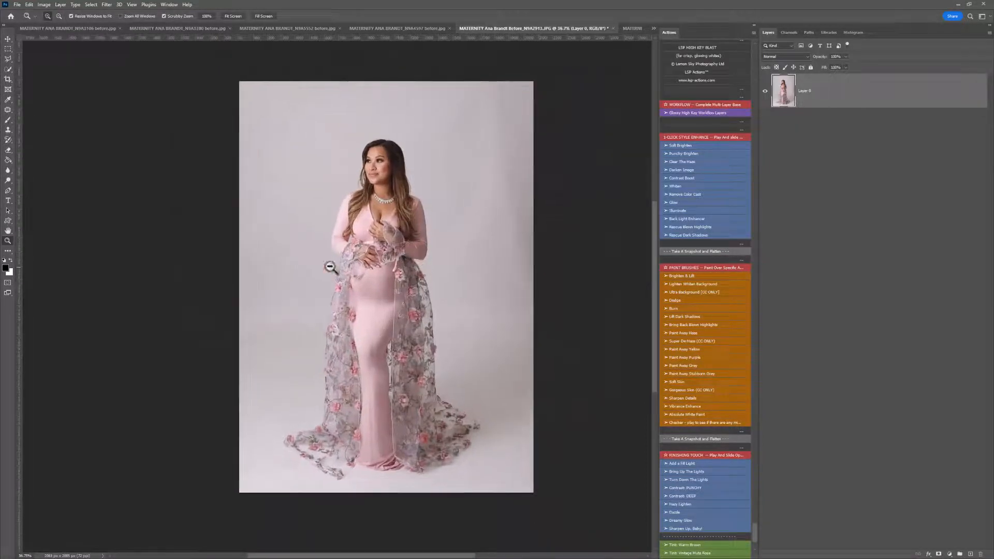
# - Select the Brush tool and play the 'Glossy High Key Workflow Layers' action
pyautogui.click(9, 109)
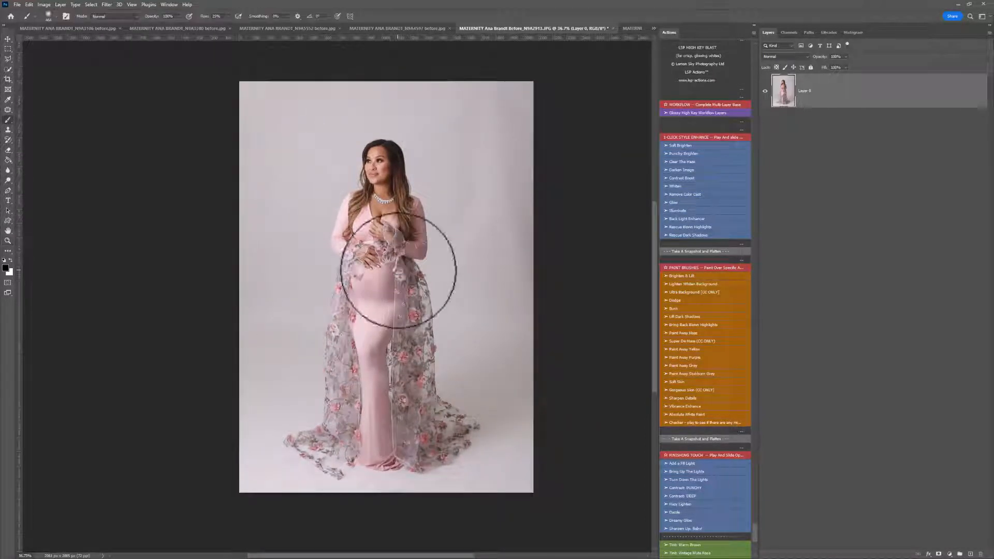
pyautogui.click(697, 113)
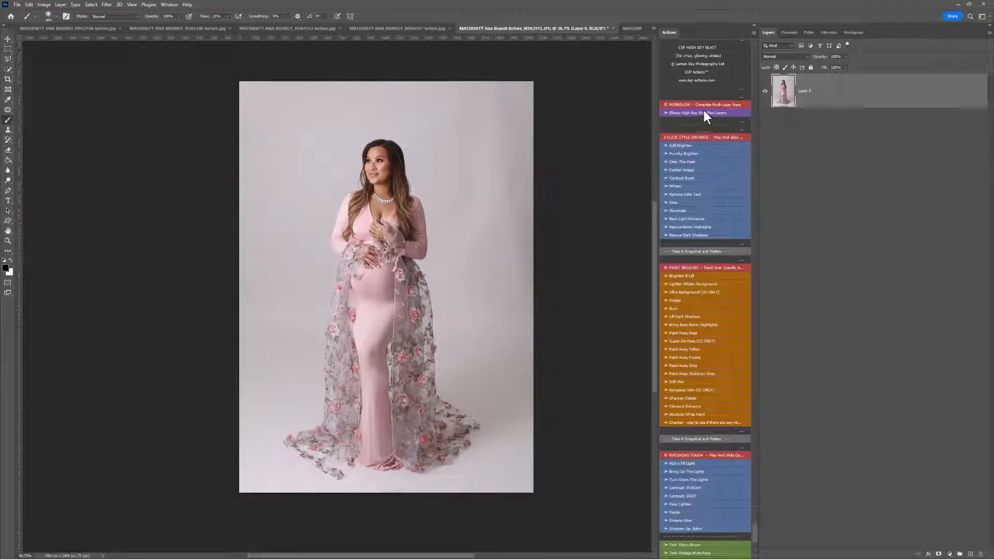
pyautogui.click(696, 112)
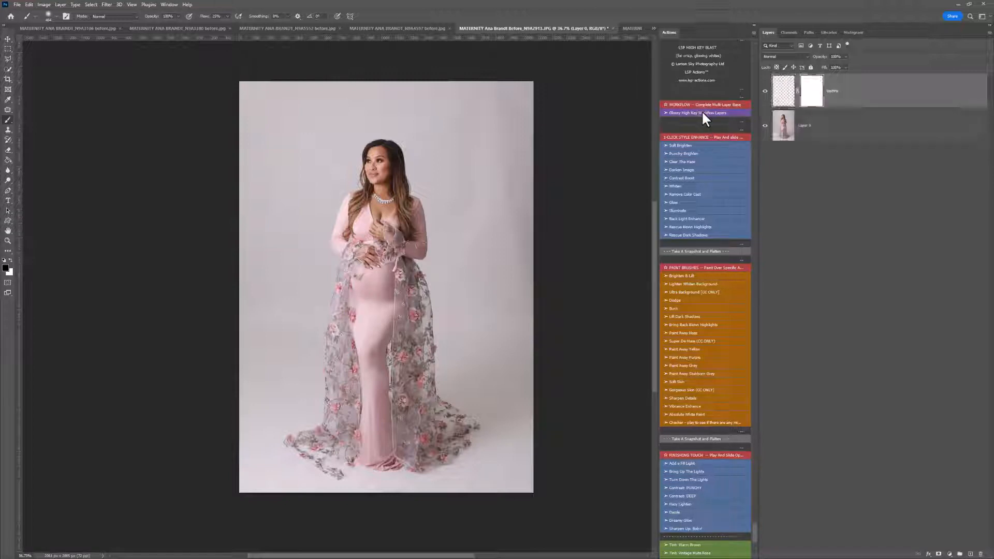
pyautogui.click(698, 113)
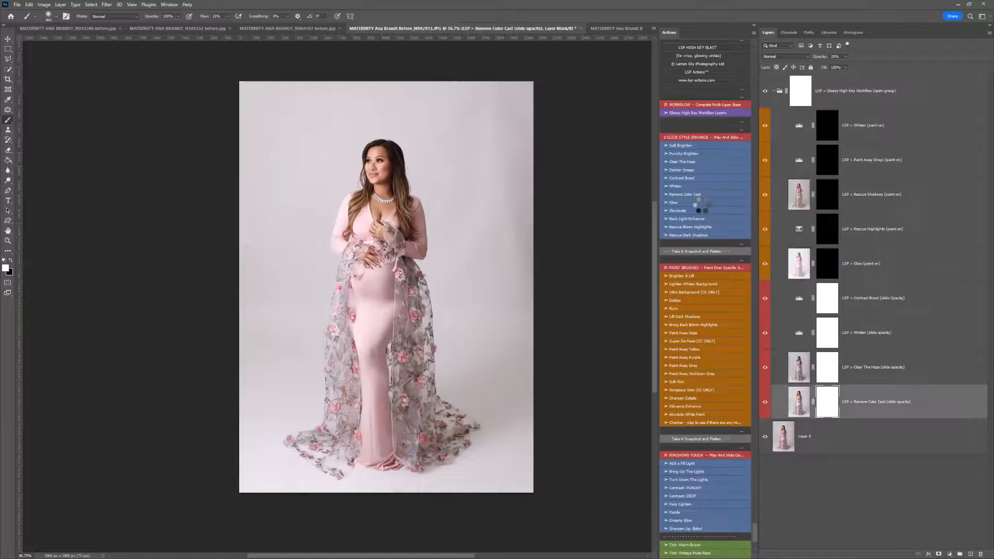
pyautogui.click(765, 91)
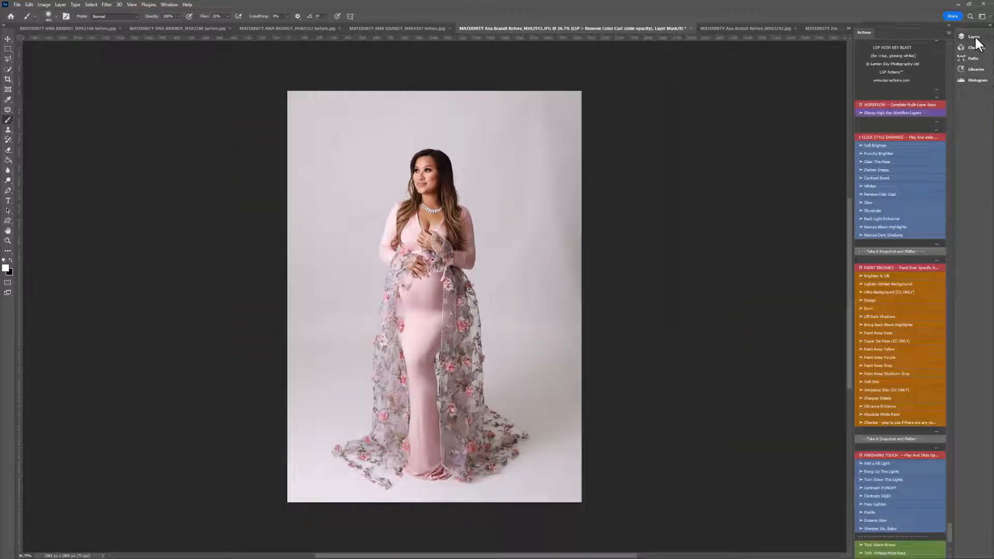
# - Reshow the Layers panel, select Contrast Boost, and paint out Clear The Haze over the woman
pyautogui.click(169, 5)
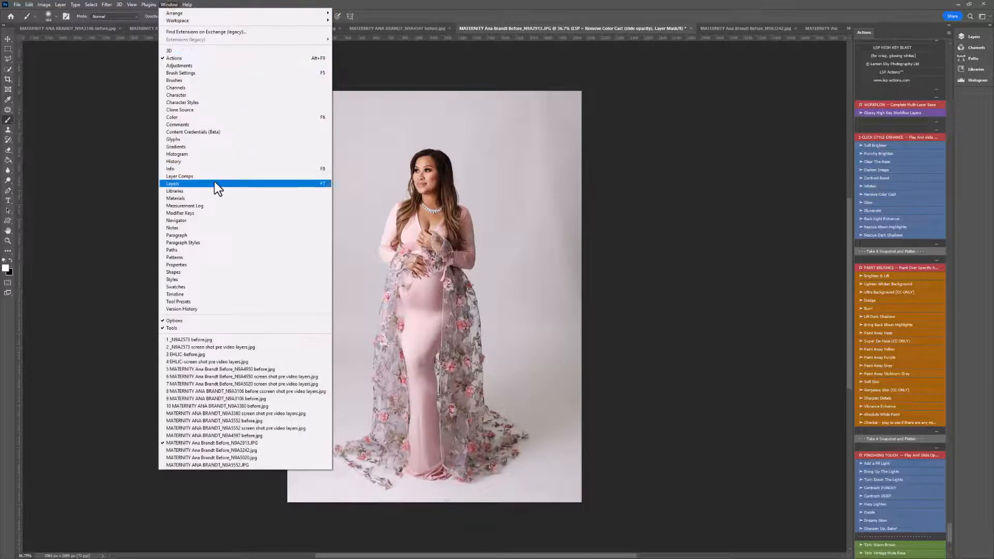
pyautogui.click(172, 184)
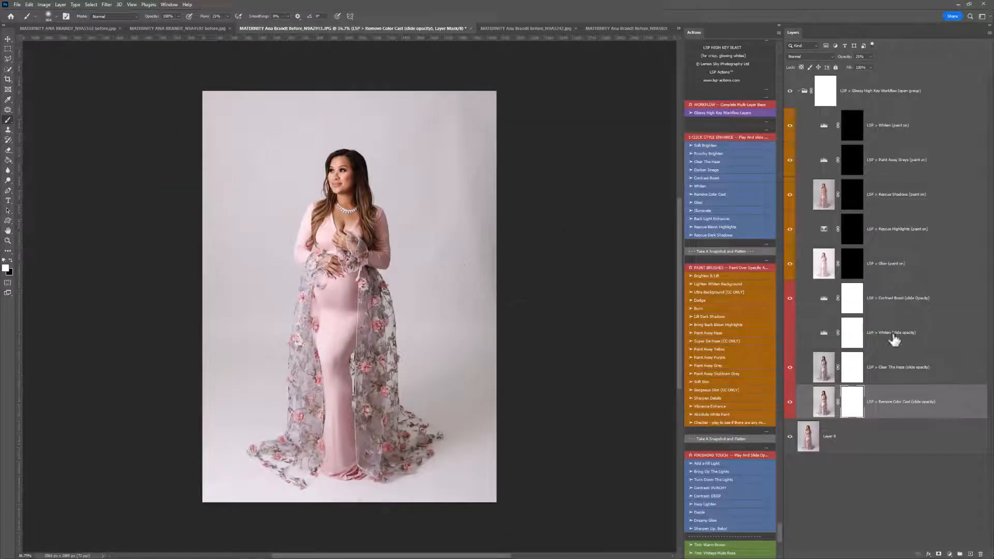
pyautogui.click(790, 299)
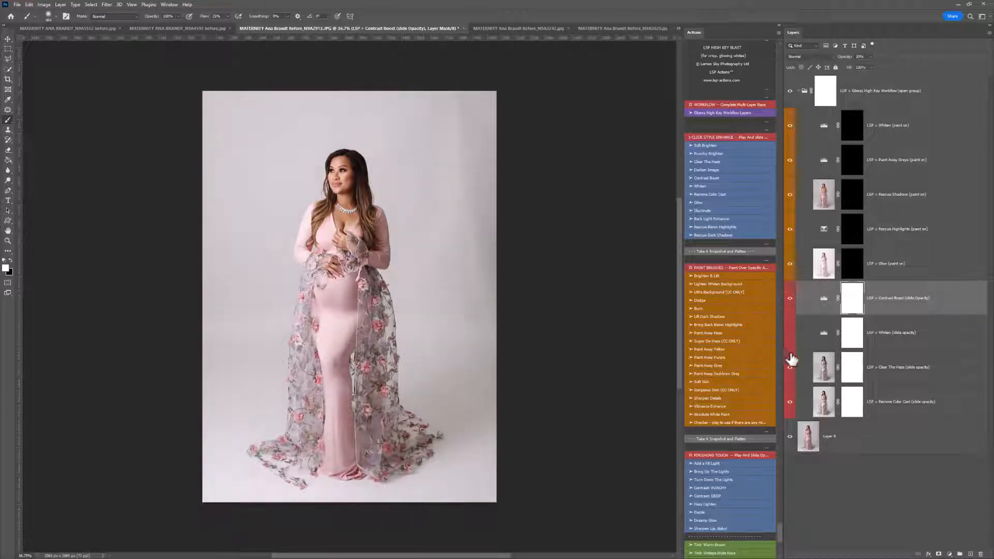
pyautogui.click(901, 367)
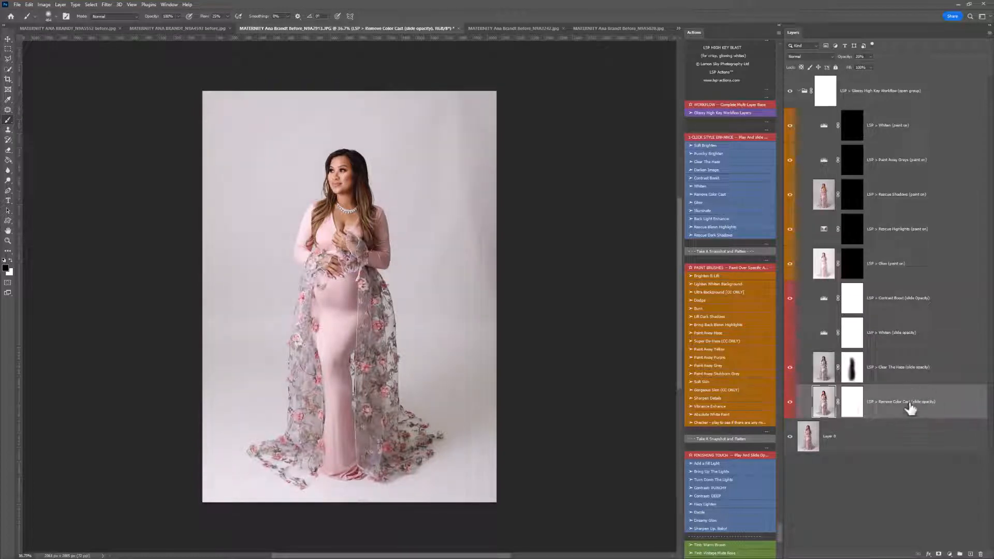
pyautogui.moveTo(800, 279)
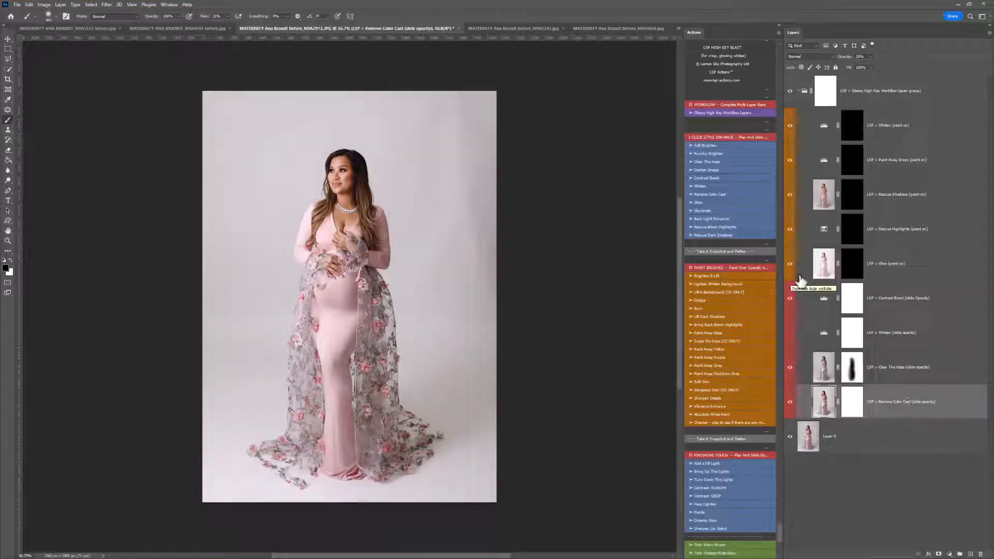
# - Brush white into the Whiten, Paint Away Grays, Rescue Shadows, Rescue Highlights and Glow masks
pyautogui.click(853, 263)
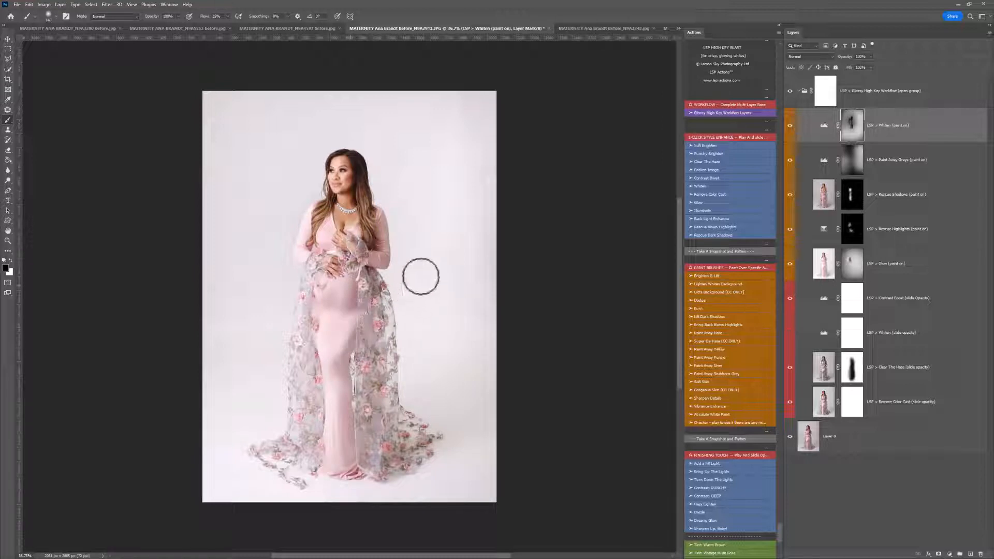
# - Paint white on the Whiten mask around the woman's silhouette
pyautogui.click(8, 68)
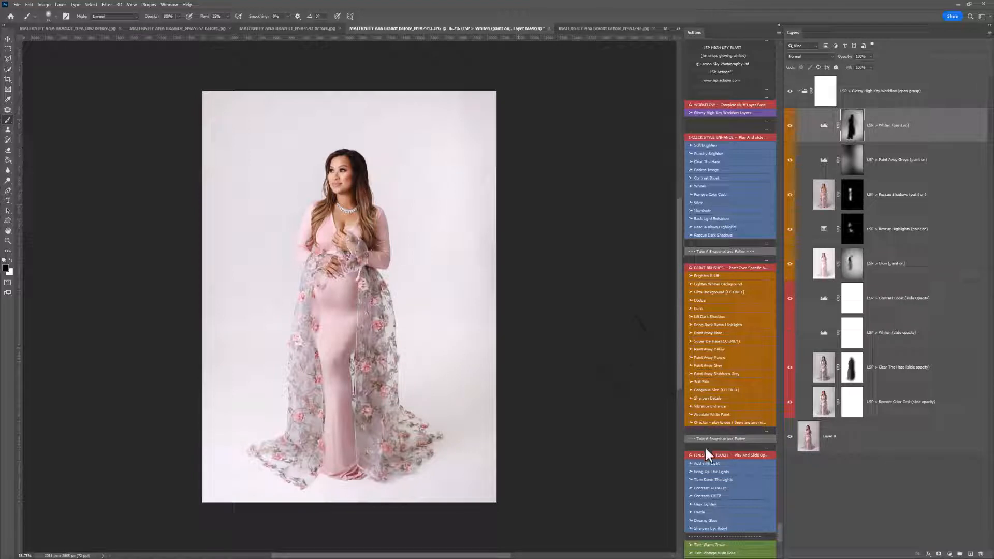
# - Play the Checker action and continue past its message to darken the image
pyautogui.click(729, 422)
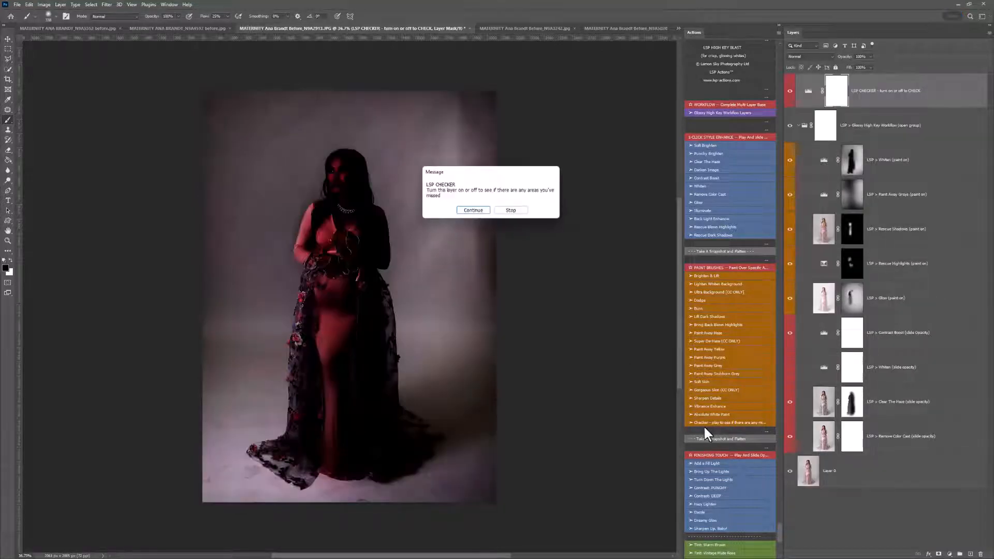
pyautogui.click(472, 210)
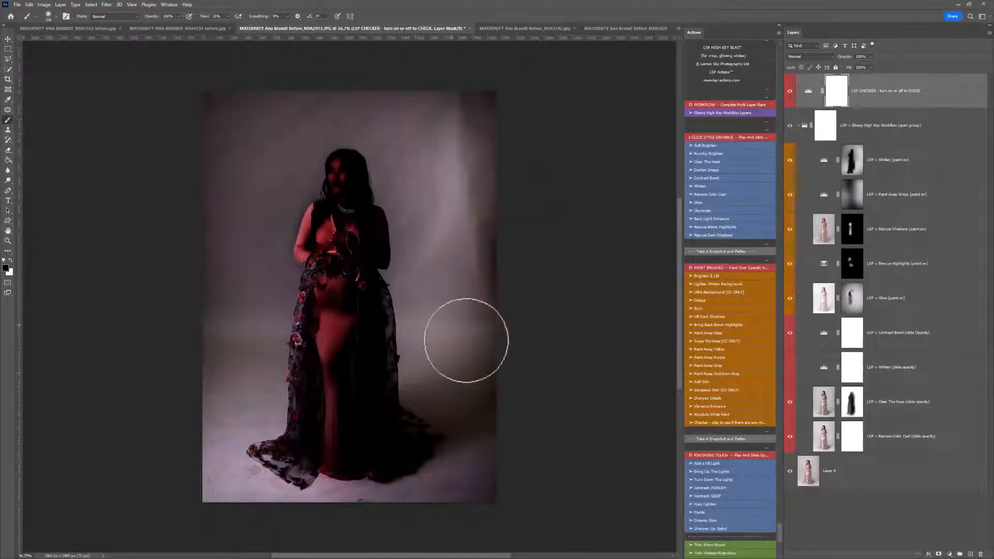
pyautogui.moveTo(234, 344)
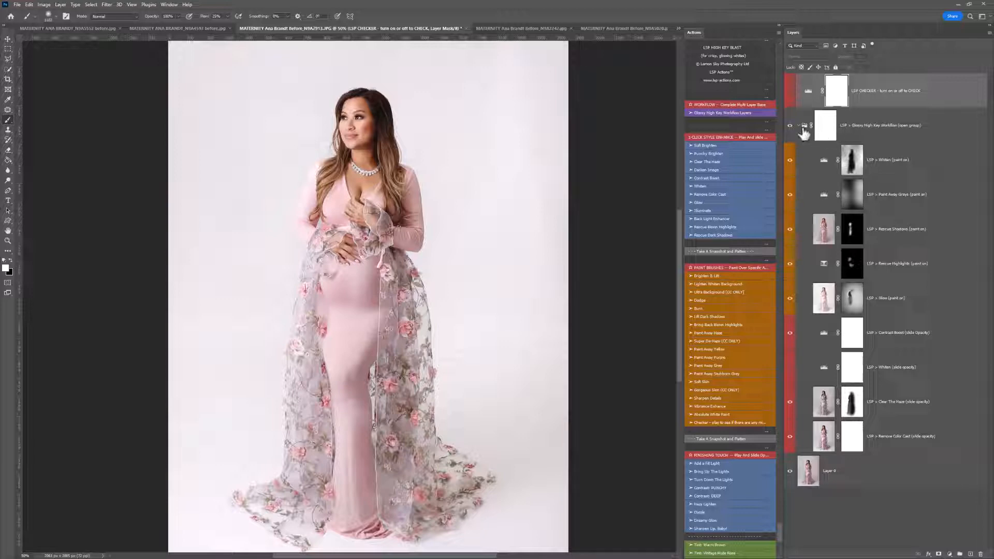
# - Collapse the Glossy High Key Workflow group and hide the LSP CHECKER layer
pyautogui.click(804, 125)
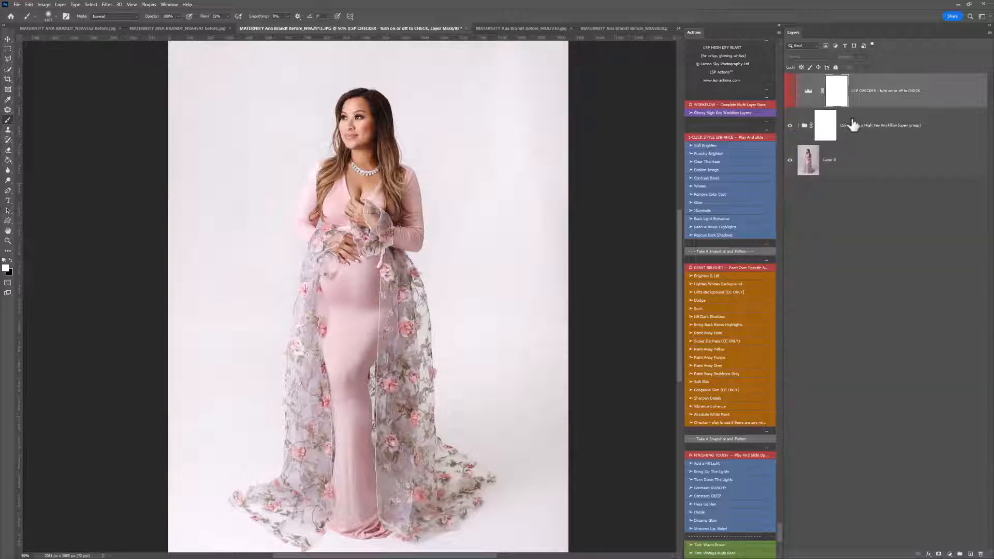
pyautogui.click(790, 125)
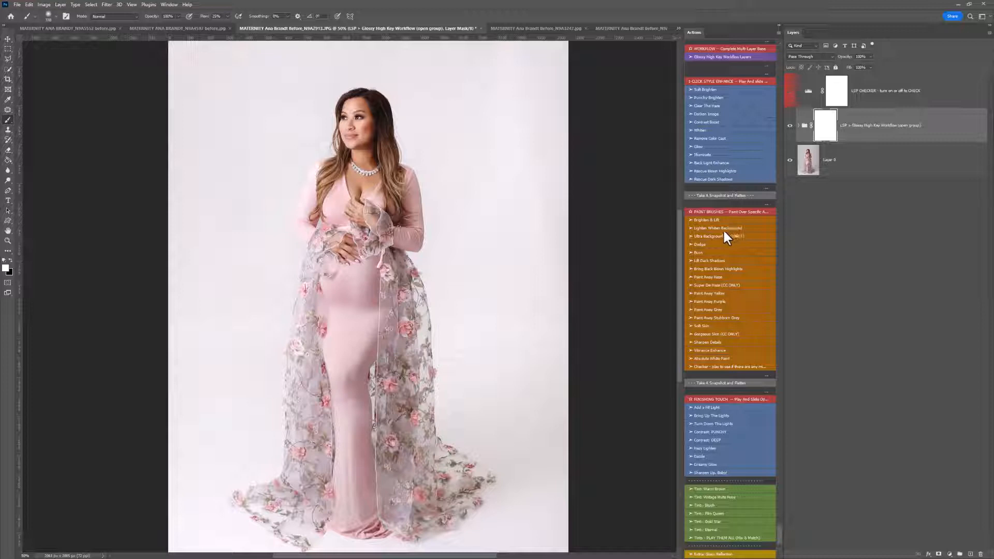
pyautogui.moveTo(732, 229)
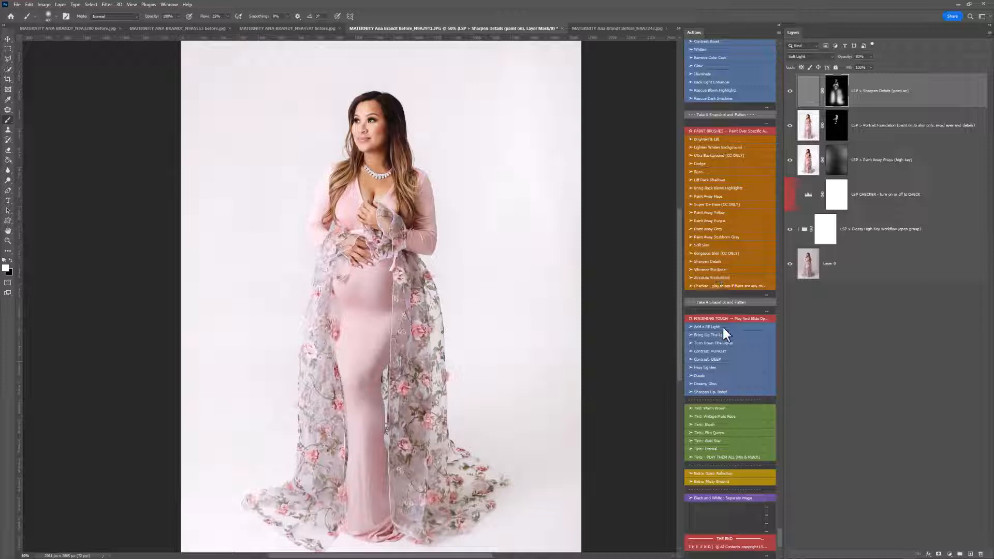
# - Play 'Add a Fill Light' and confirm the radial gradient positioned over the mother
pyautogui.click(707, 326)
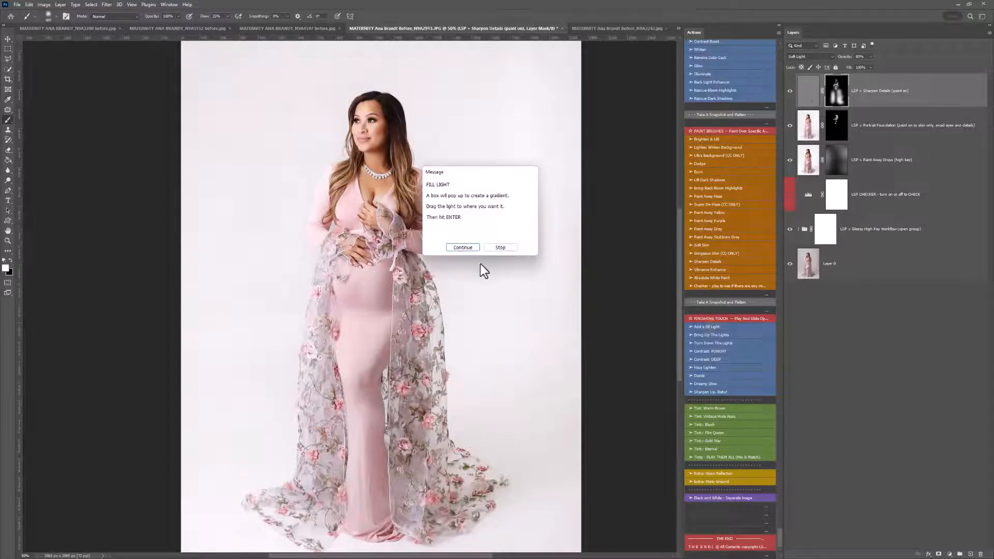
pyautogui.click(462, 248)
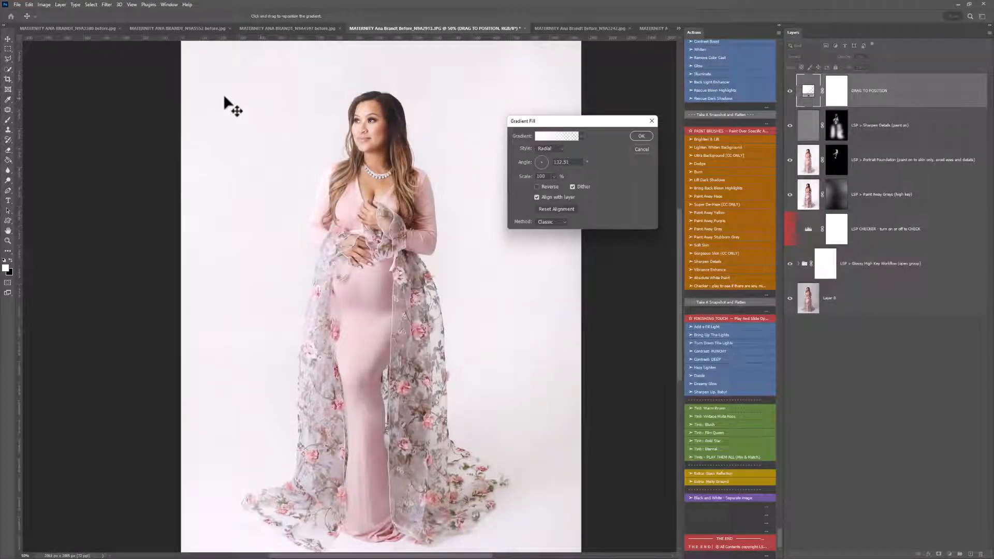
pyautogui.click(640, 135)
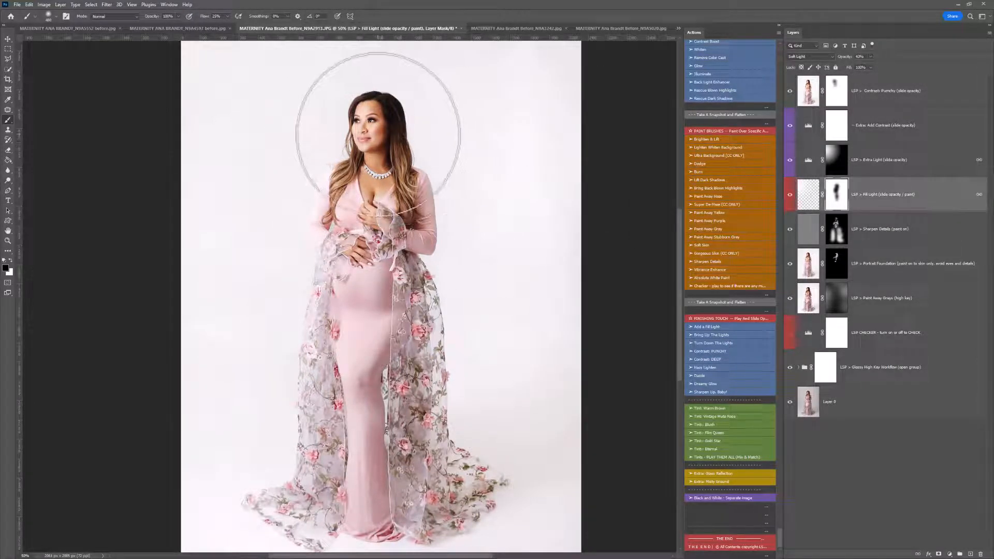
# - Brush extra fill light onto the Fill Light mask around her face
pyautogui.click(887, 159)
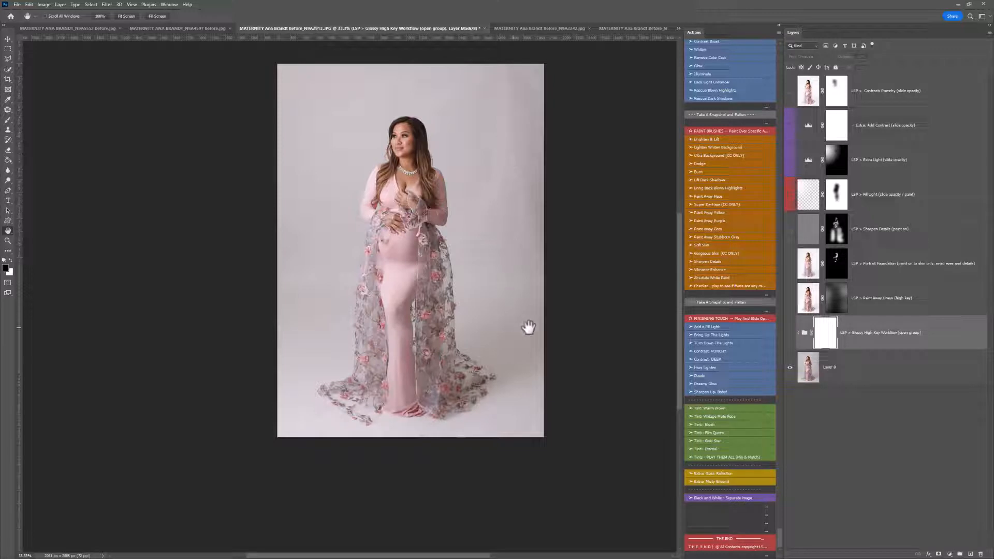
pyautogui.click(789, 194)
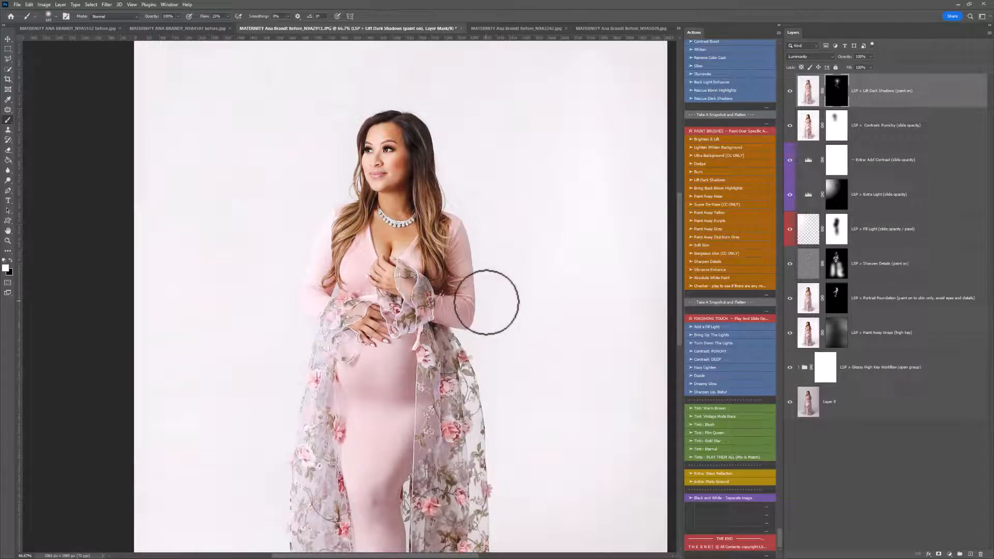
# - Lift dark shadows beside her arm, then adjust Fill Light, Add Contrast and punchy contrast layers
pyautogui.click(881, 367)
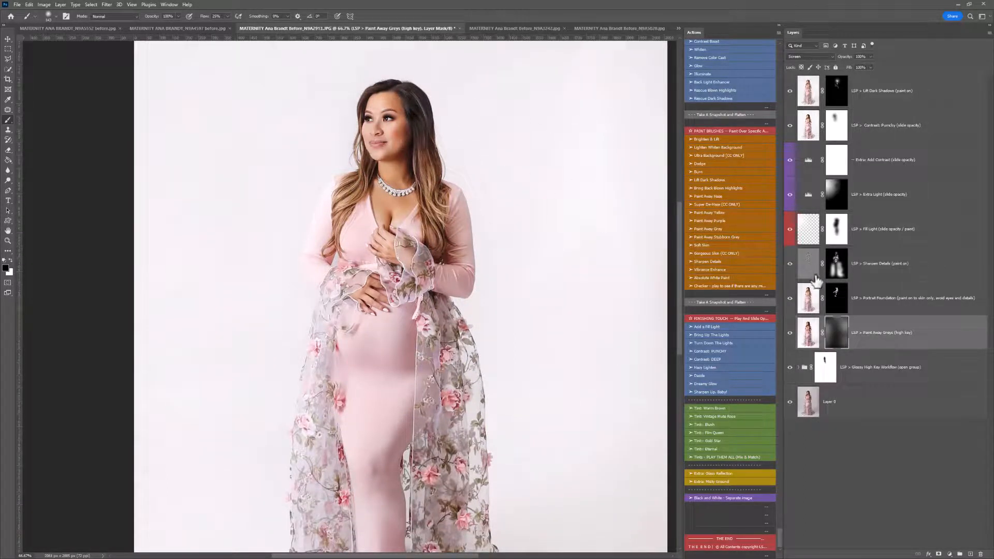
pyautogui.click(808, 263)
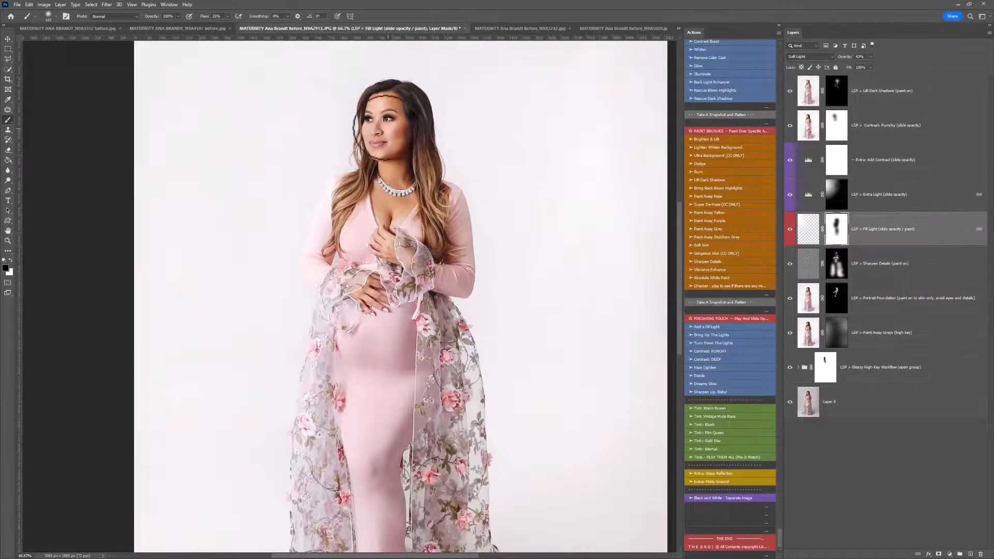
pyautogui.click(887, 194)
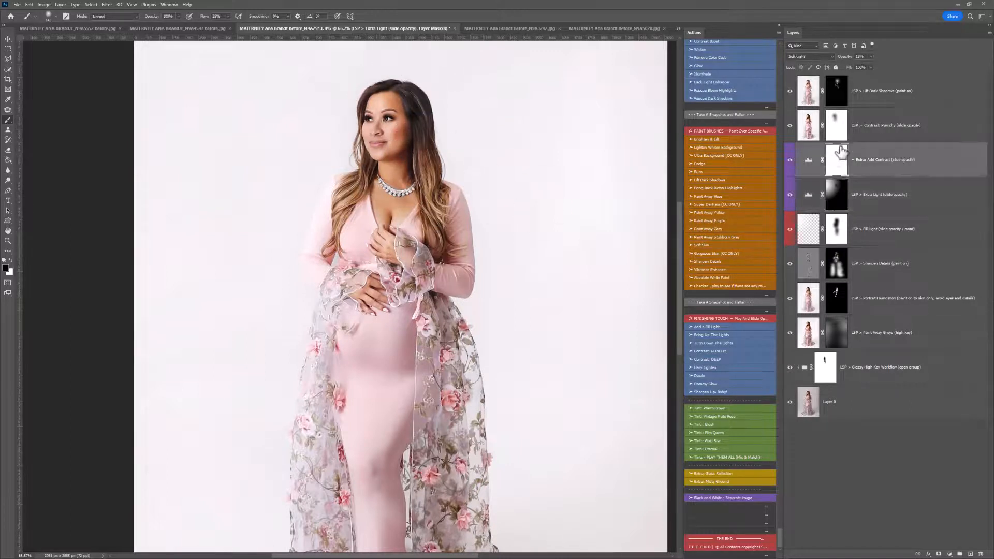
pyautogui.click(888, 125)
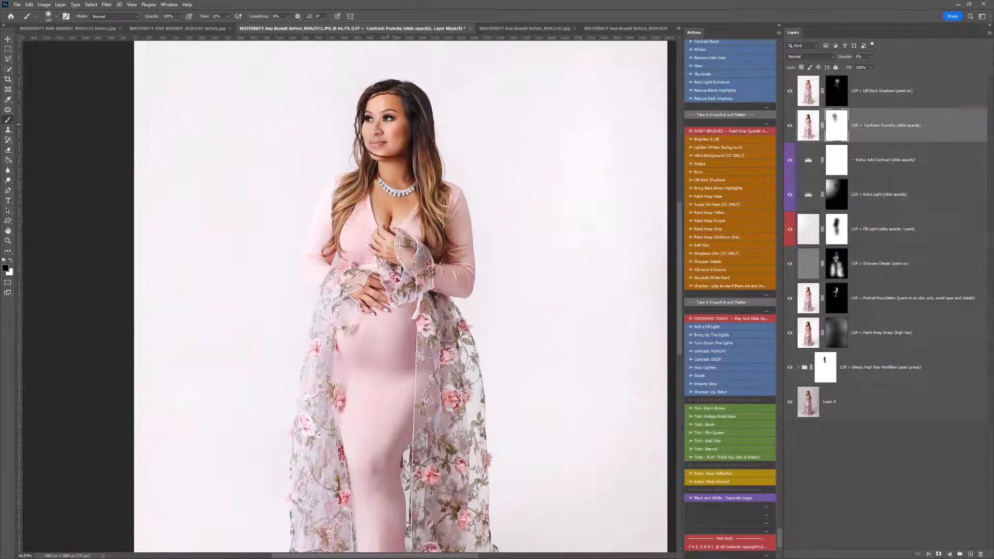
pyautogui.click(887, 90)
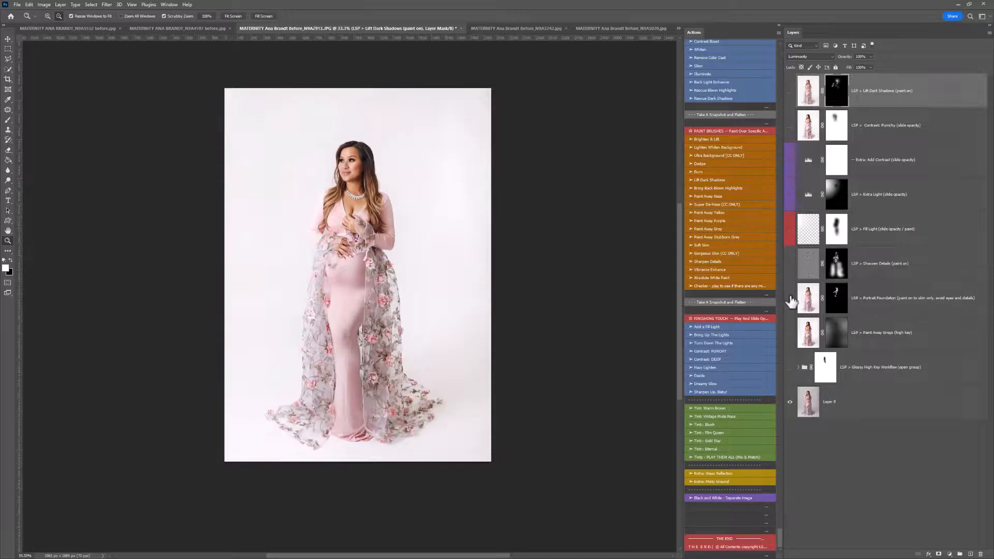
pyautogui.scroll(-3)
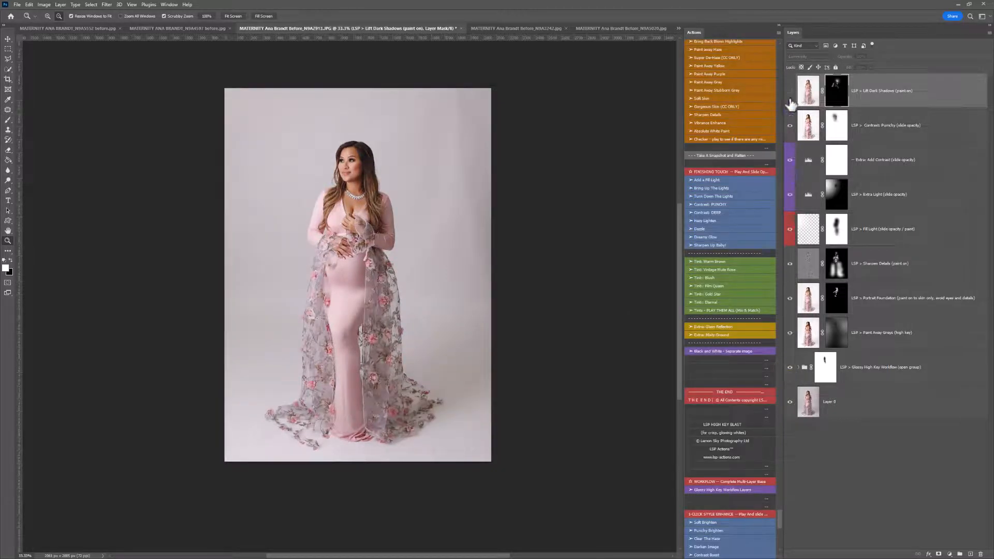
pyautogui.scroll(-3)
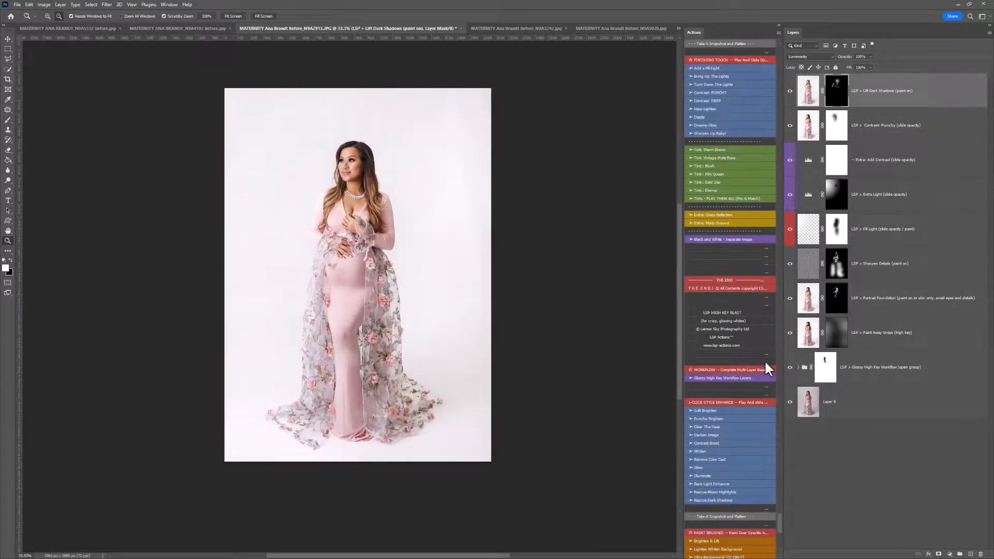
pyautogui.scroll(-3)
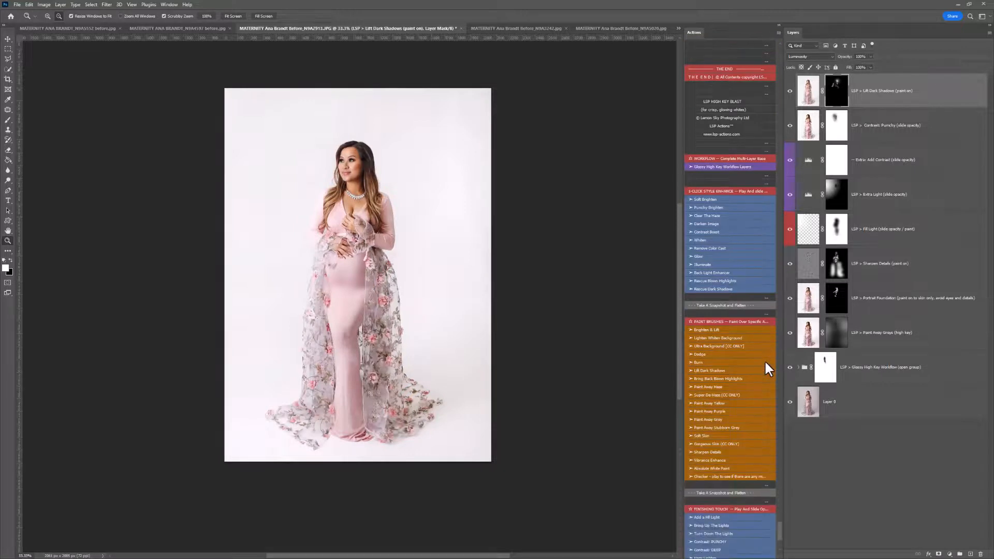
pyautogui.scroll(-3)
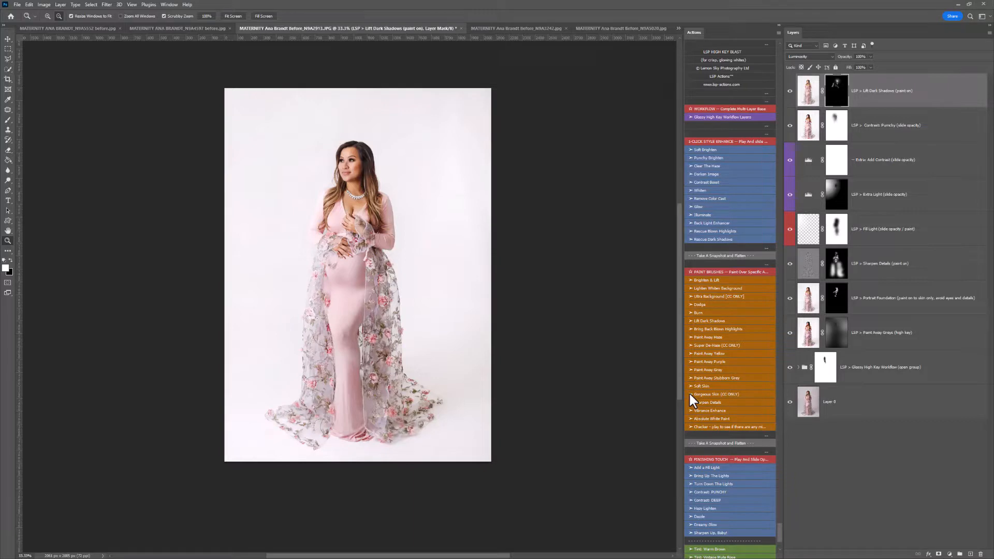
pyautogui.moveTo(732, 256)
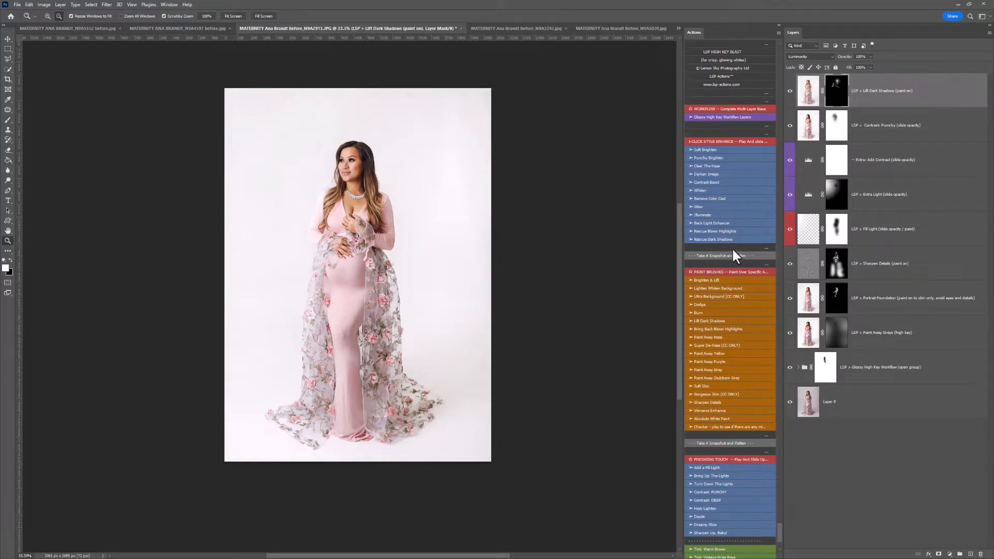
pyautogui.scroll(-3)
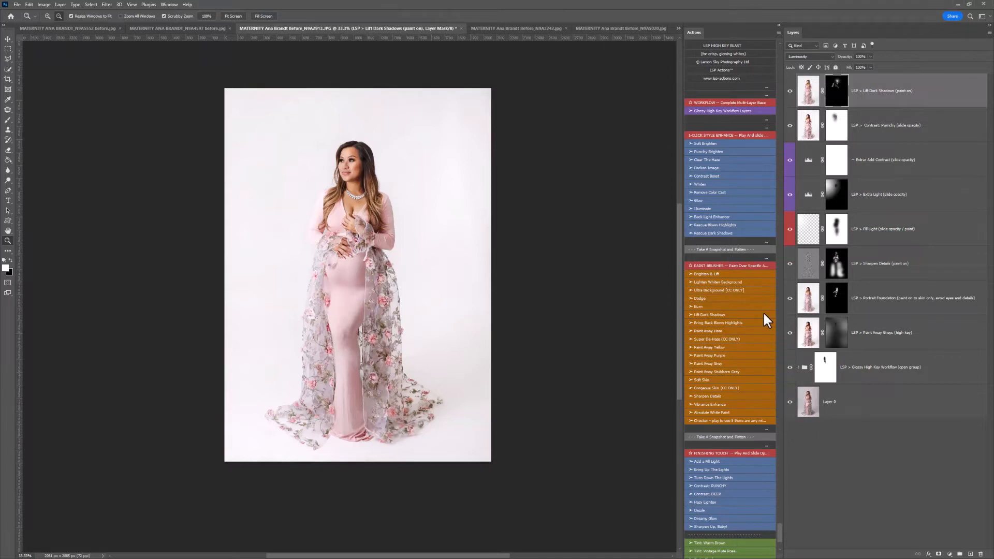
pyautogui.moveTo(960, 11)
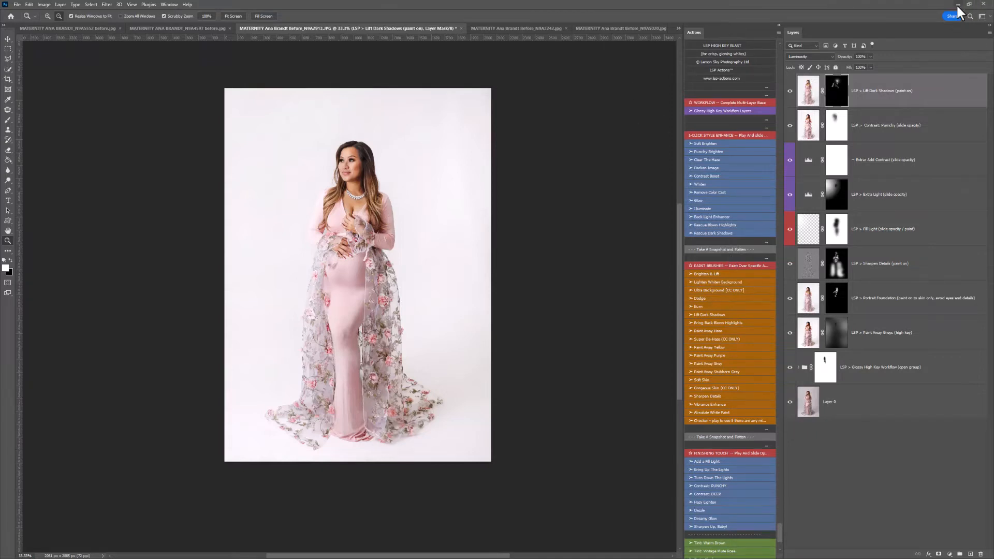